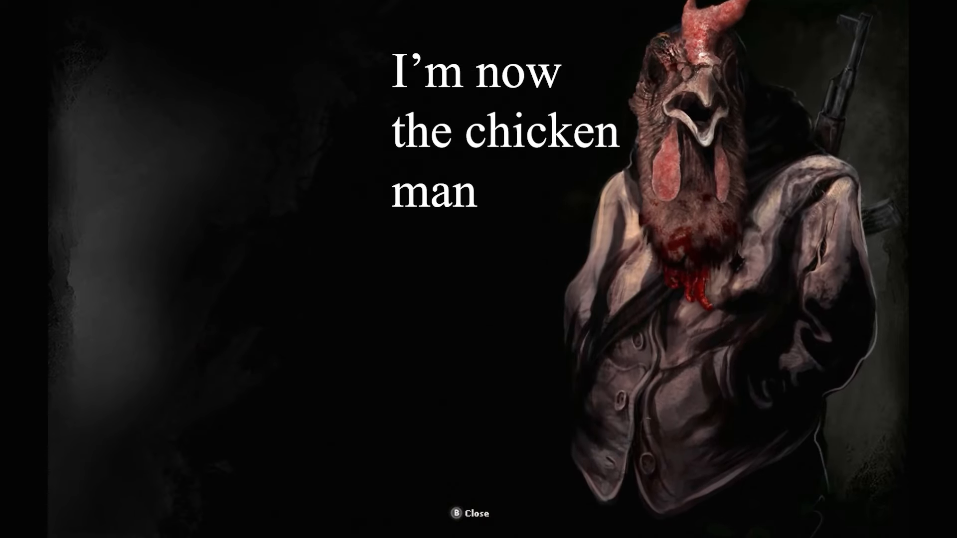
left_click(470, 514)
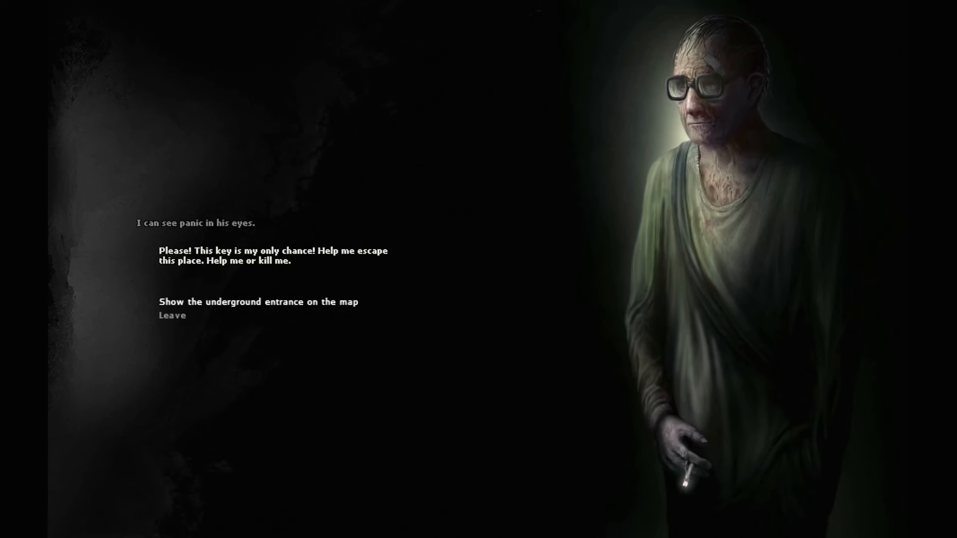
left_click(257, 301)
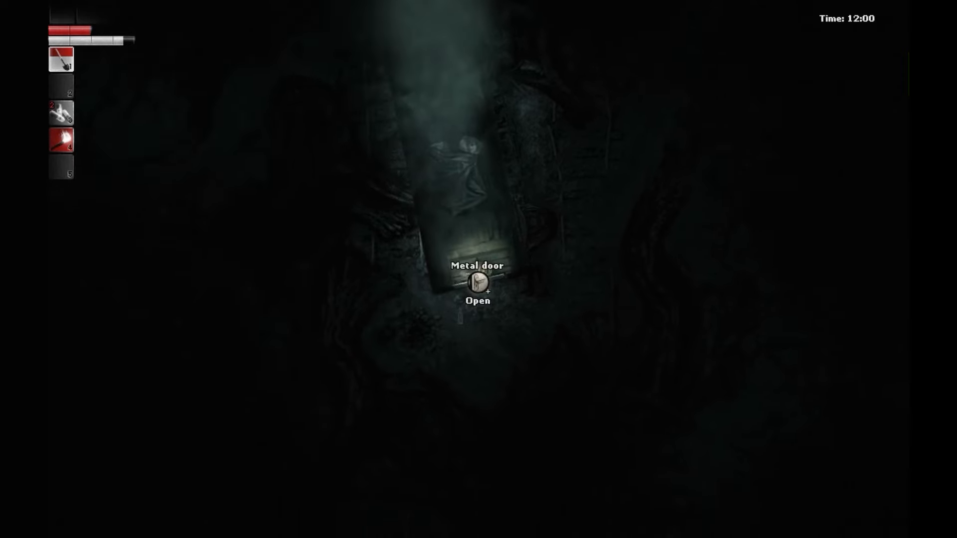
left_click(477, 282)
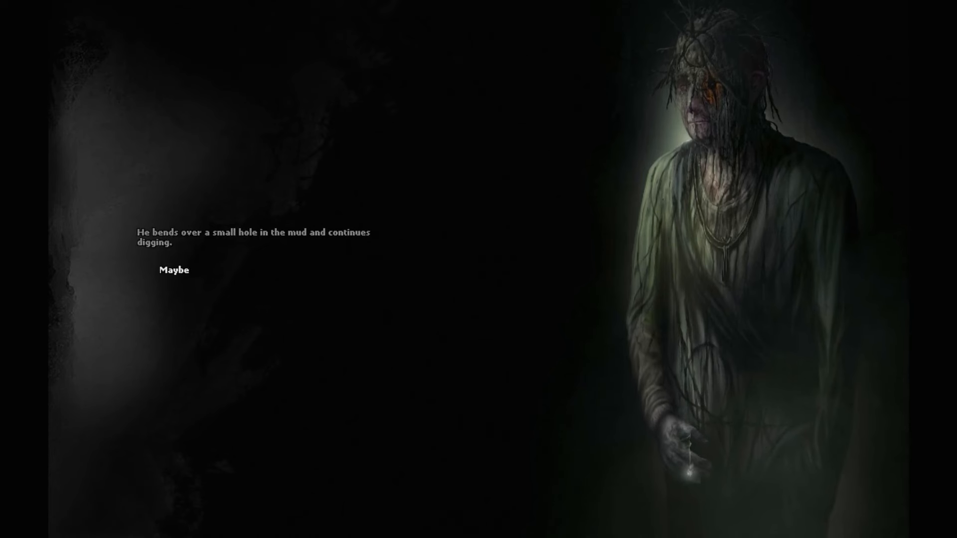
left_click(172, 270)
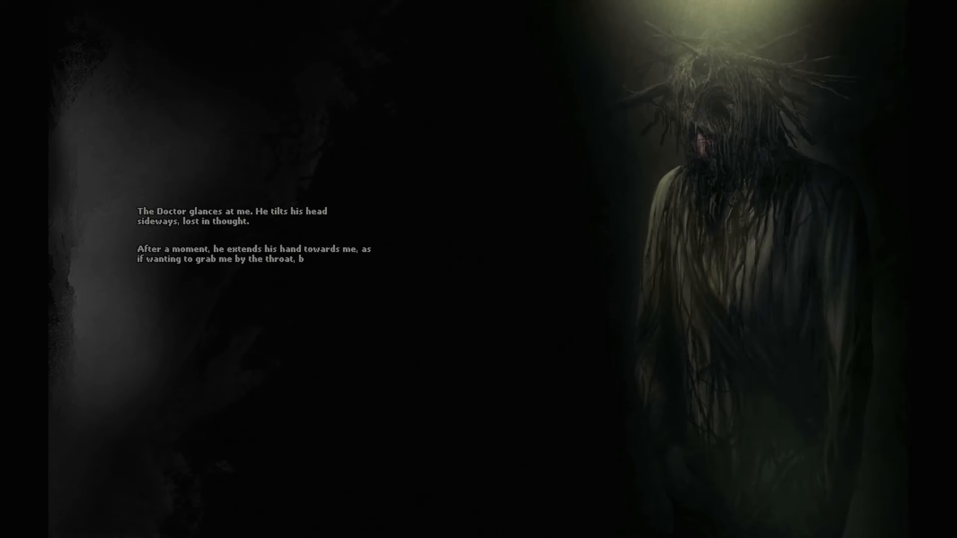
left_click(477, 268)
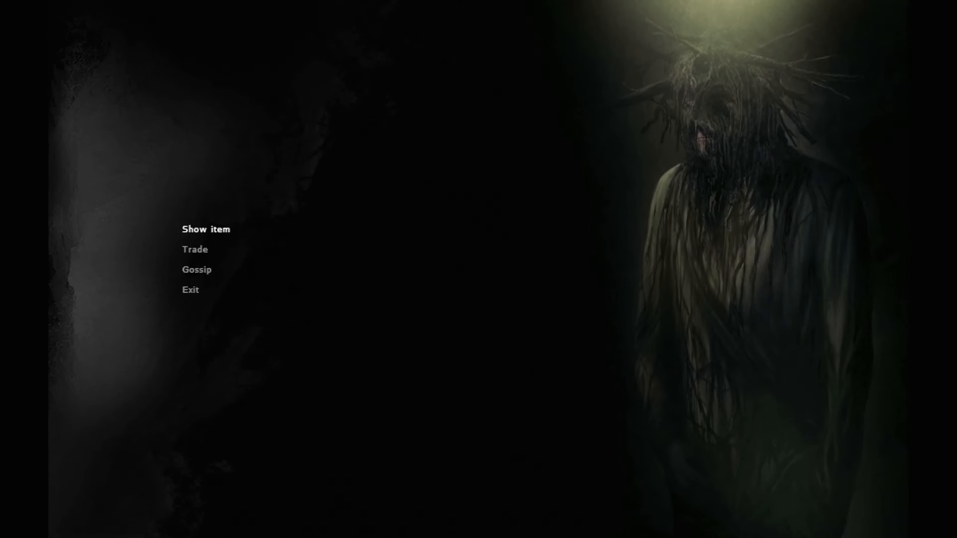
mouse_move(197, 269)
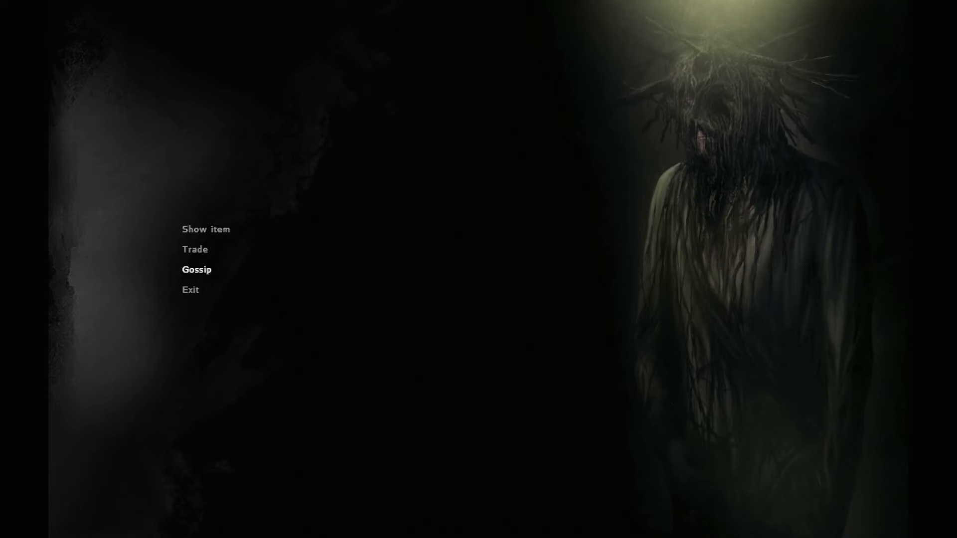
left_click(196, 269)
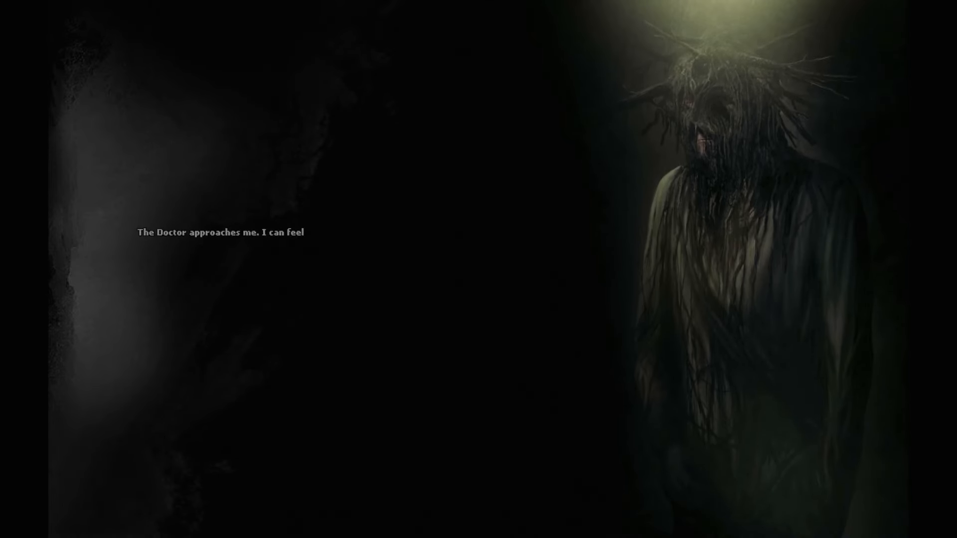